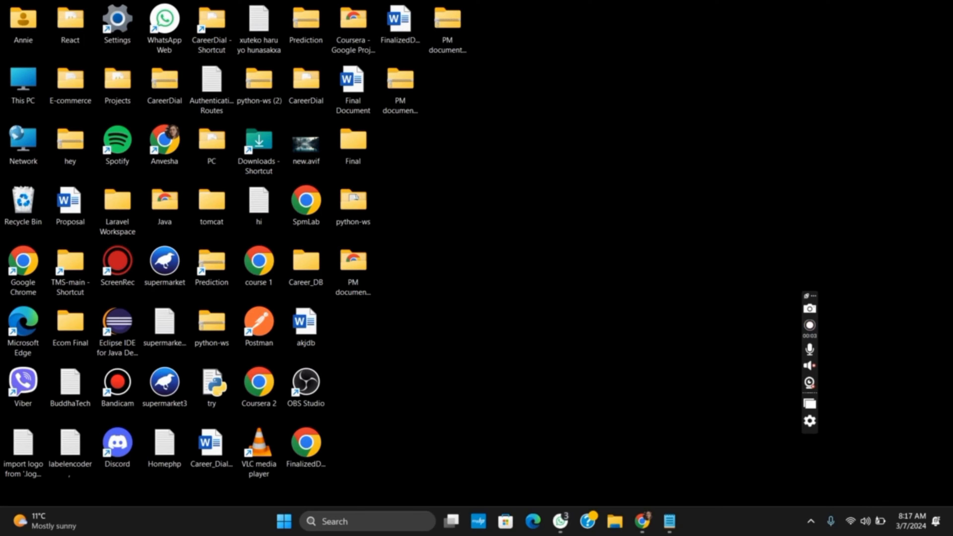
click(810, 325)
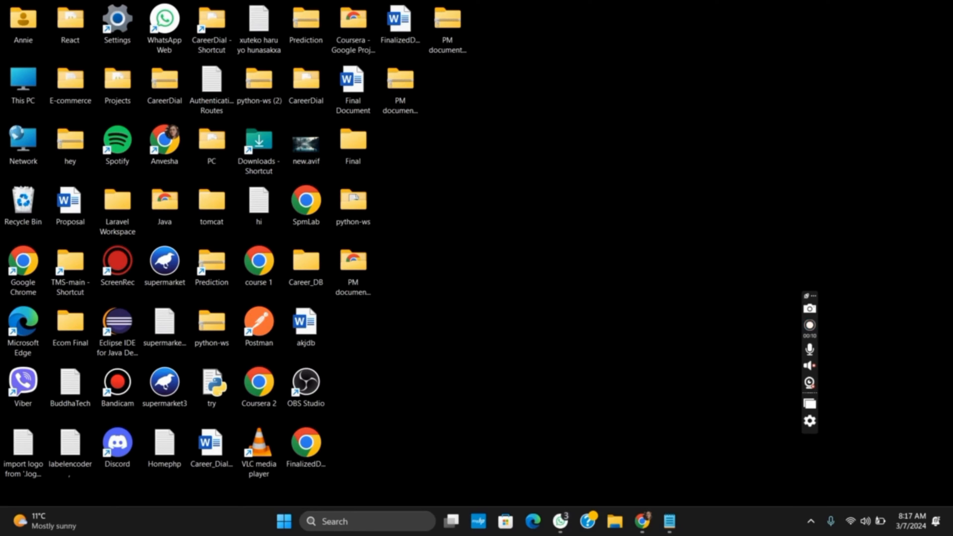
click(809, 324)
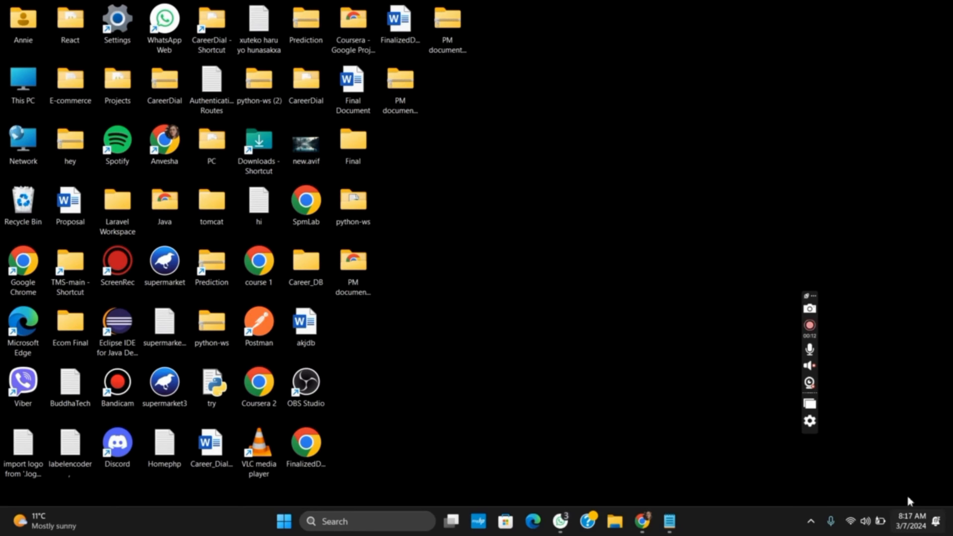
mouse_move(599, 136)
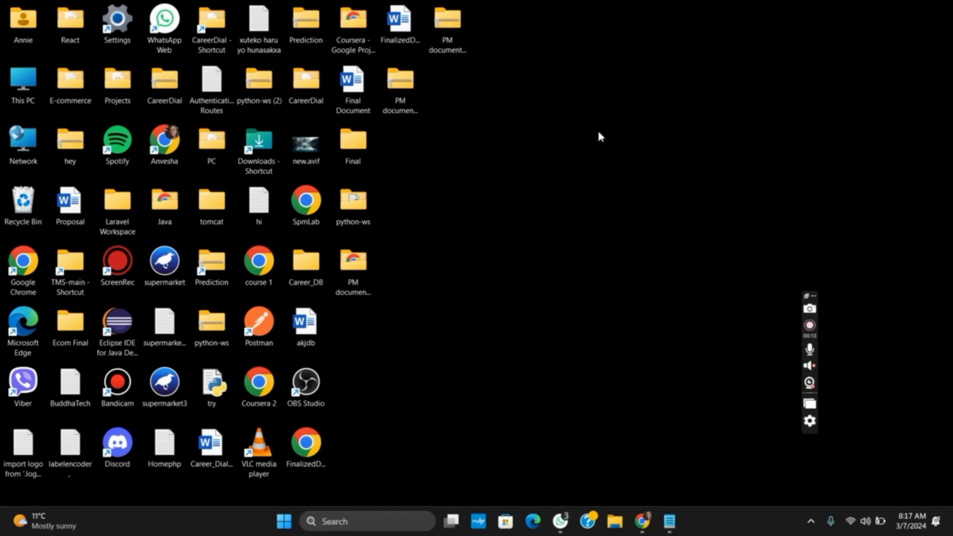
click(855, 520)
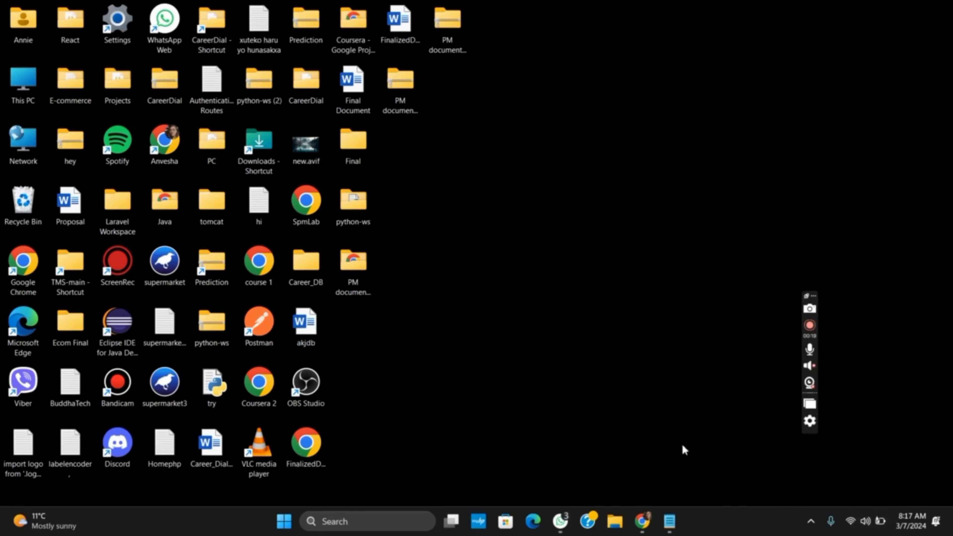
click(669, 521)
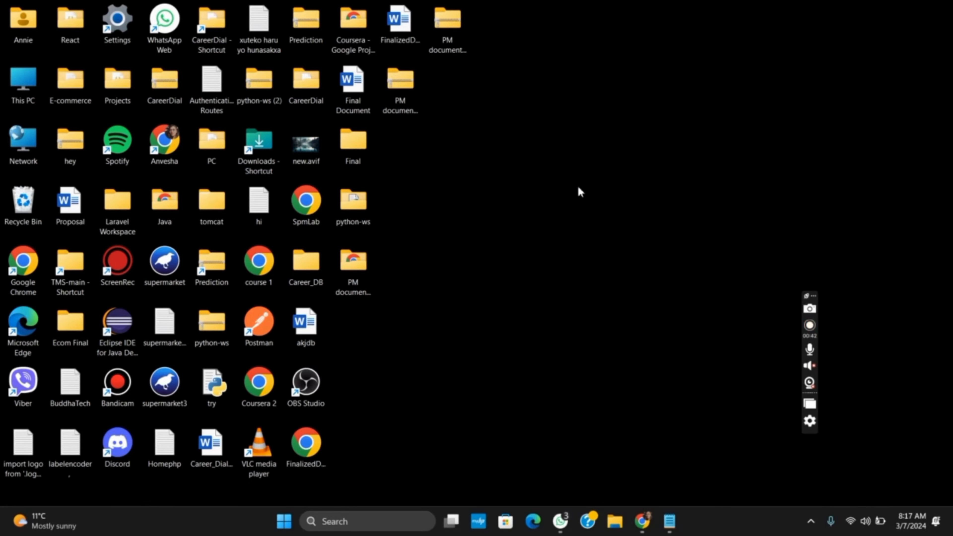
click(810, 325)
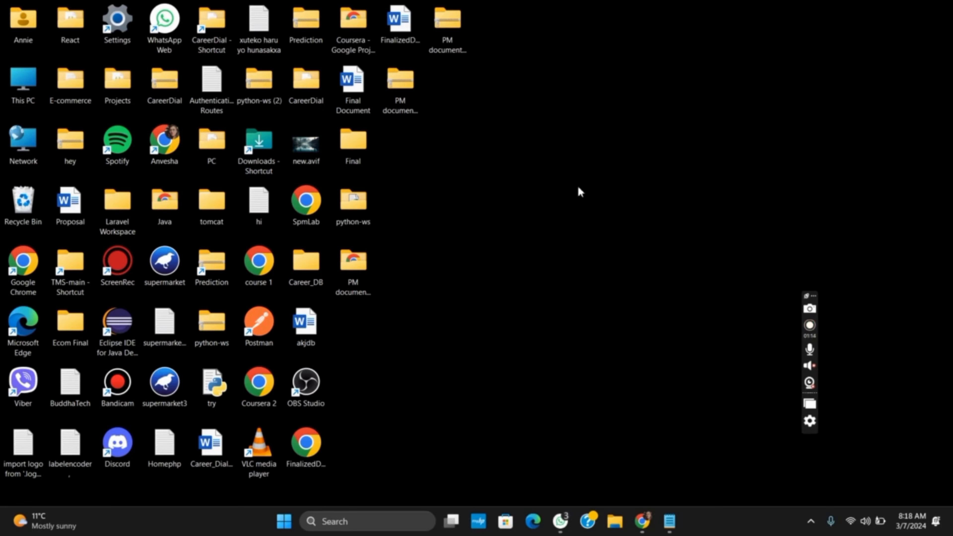
click(810, 325)
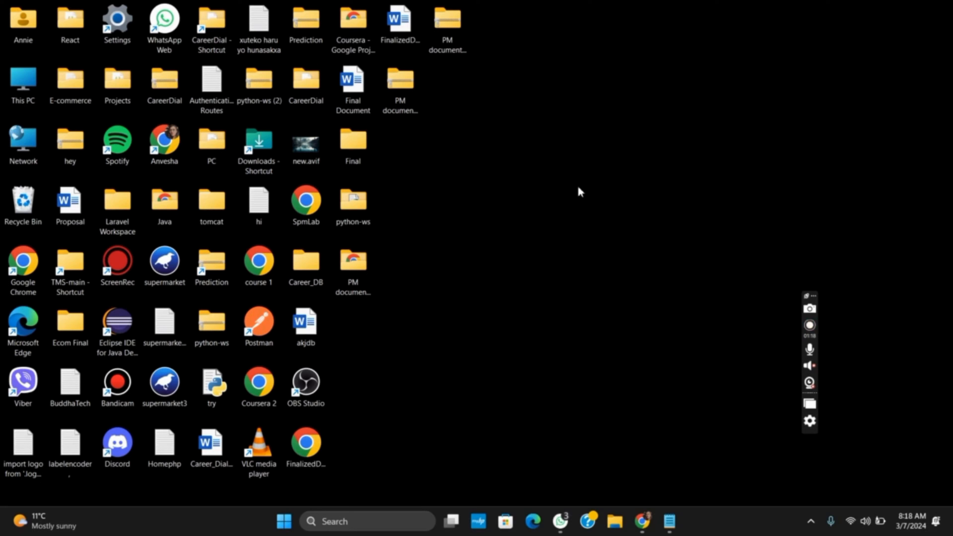
click(809, 325)
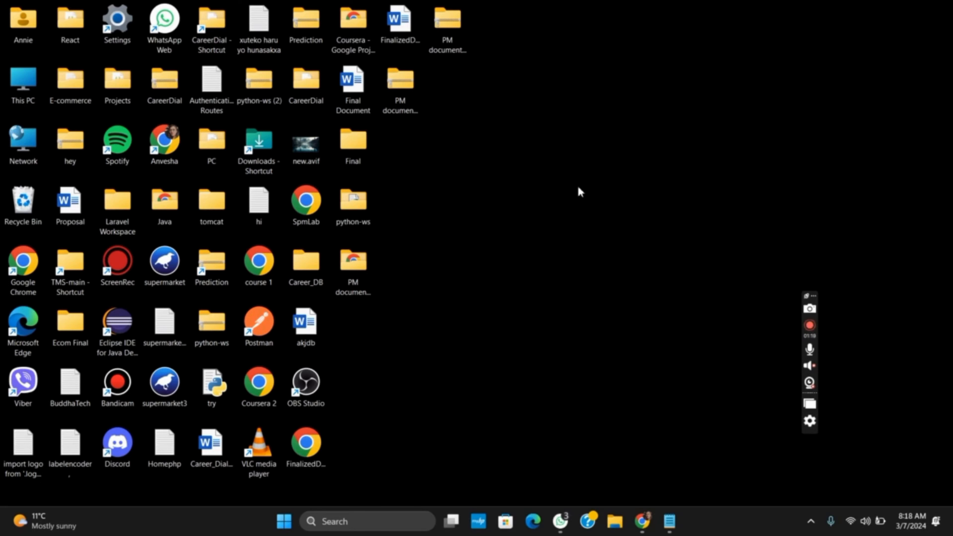